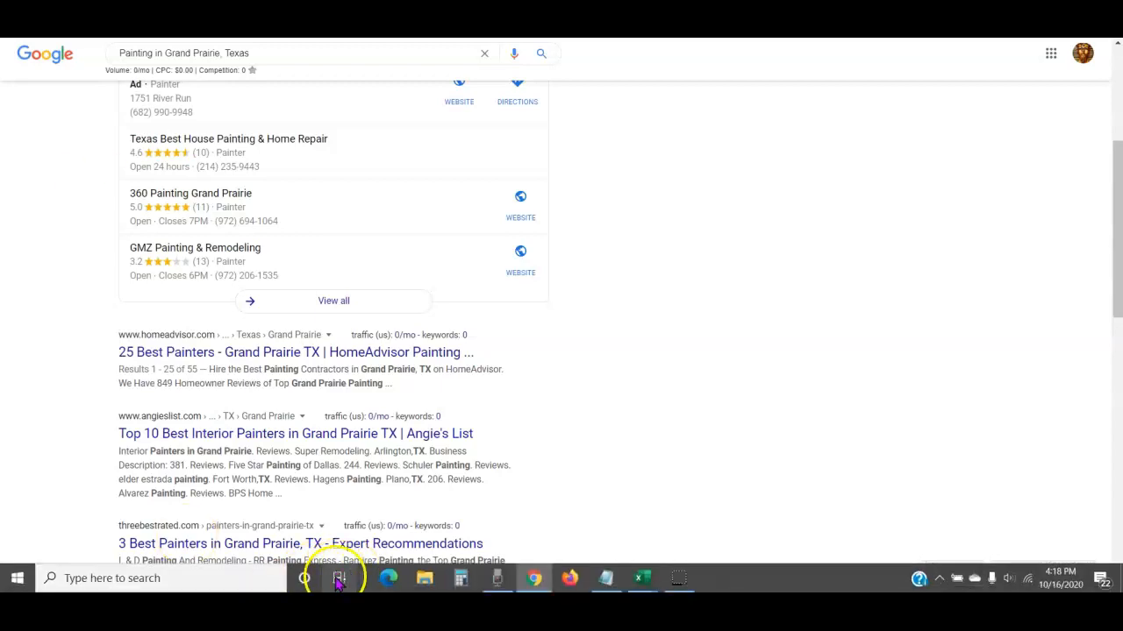
- Dismiss the voice assistant panel and go back to the Grand Prairie painter results
{"action": "left_click", "coordinate": [339, 578]}
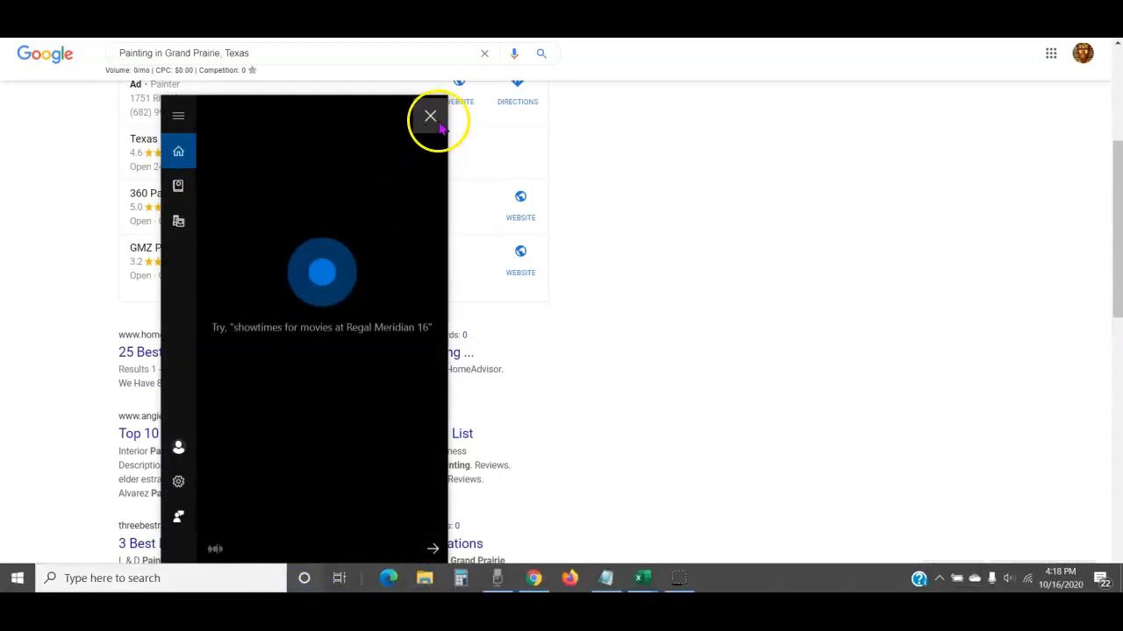
{"action": "left_click", "coordinate": [430, 115]}
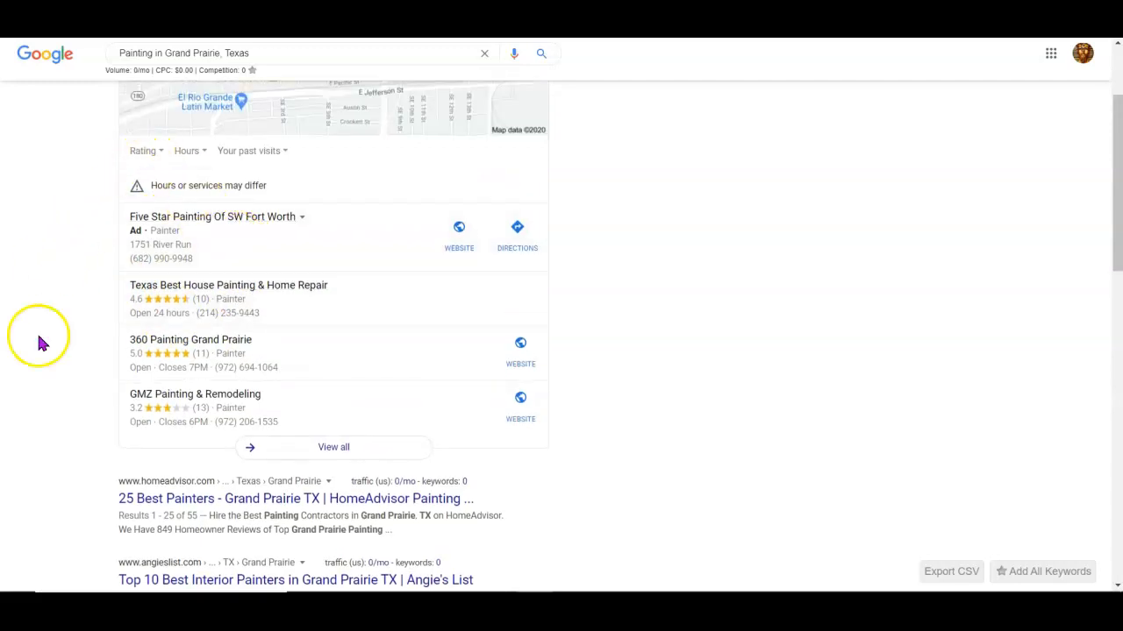
{"action": "mouse_move", "coordinate": [70, 377]}
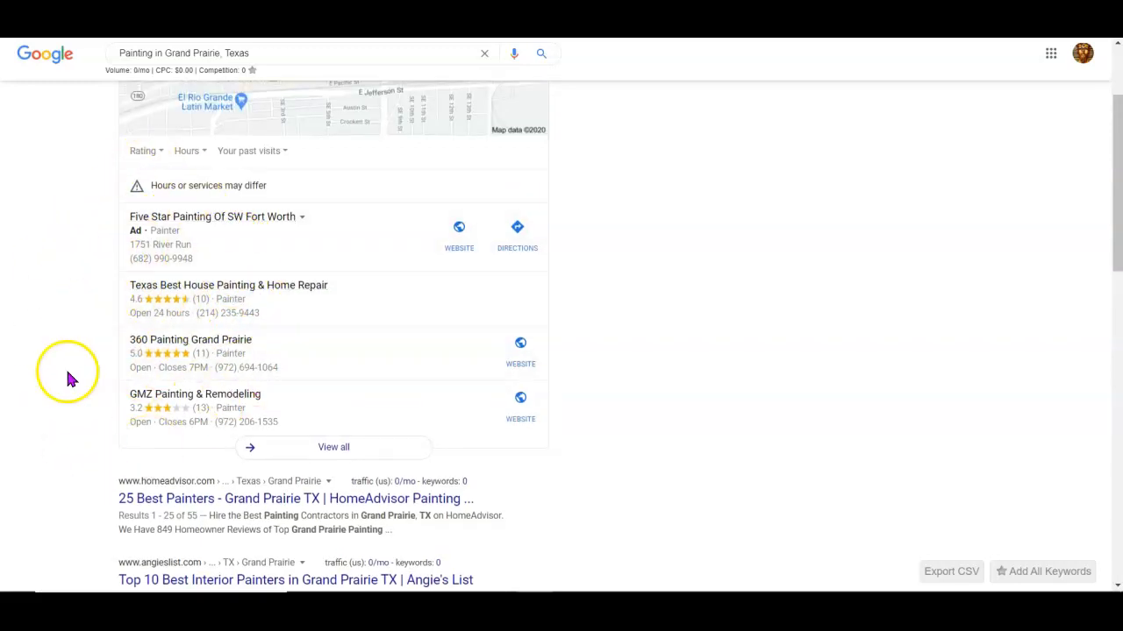
{"action": "mouse_move", "coordinate": [112, 518]}
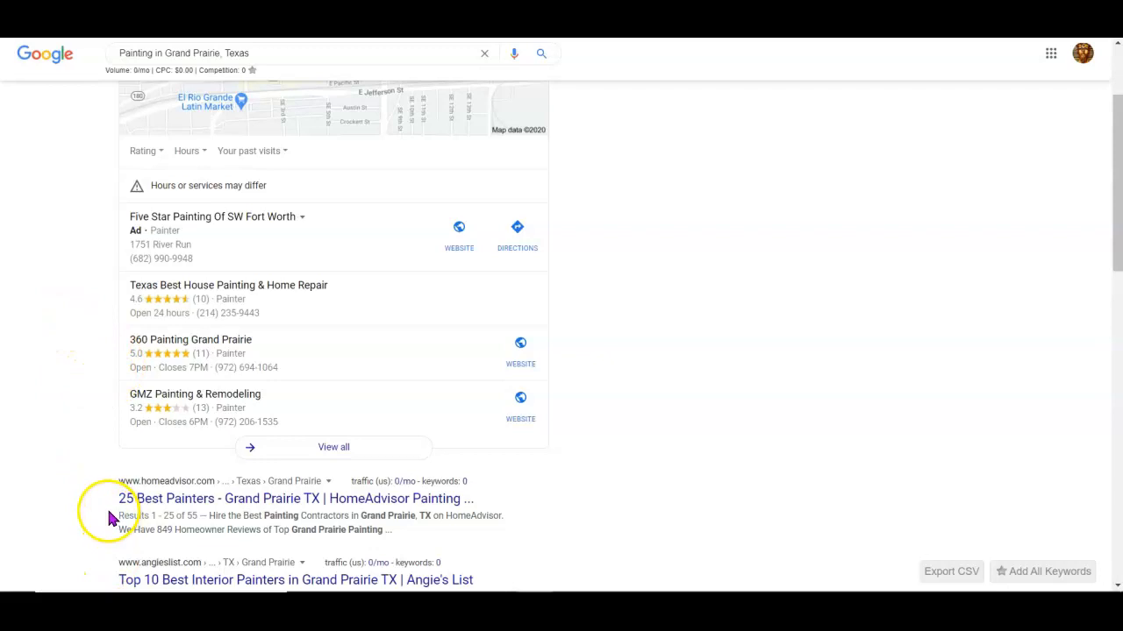
{"action": "mouse_move", "coordinate": [207, 394]}
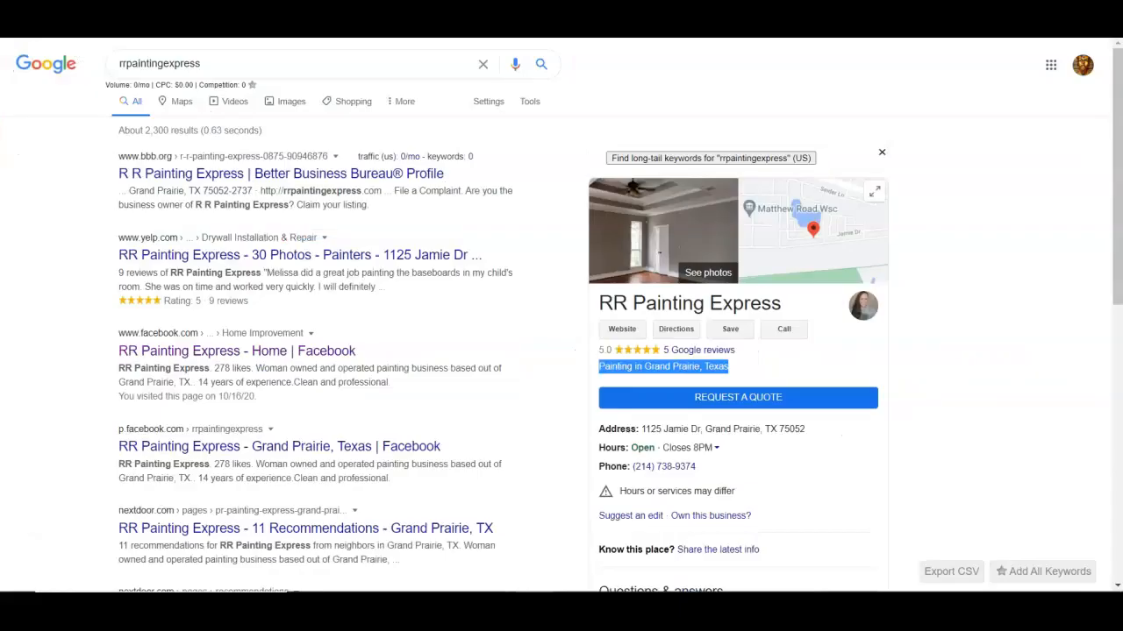
{"action": "left_click", "coordinate": [662, 366]}
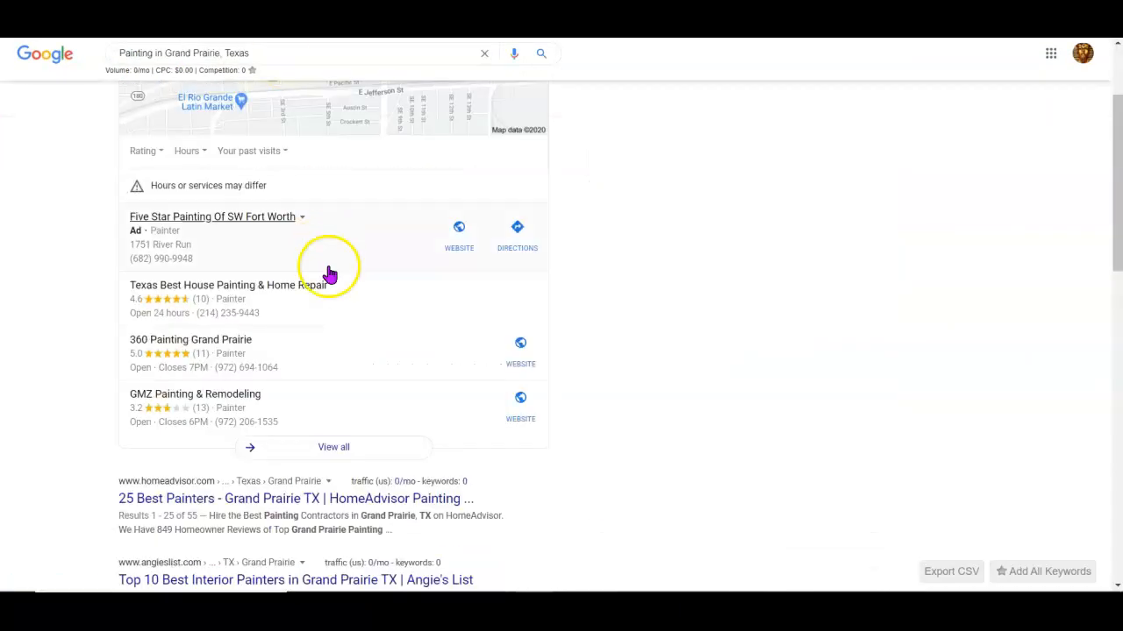
{"action": "mouse_move", "coordinate": [120, 391]}
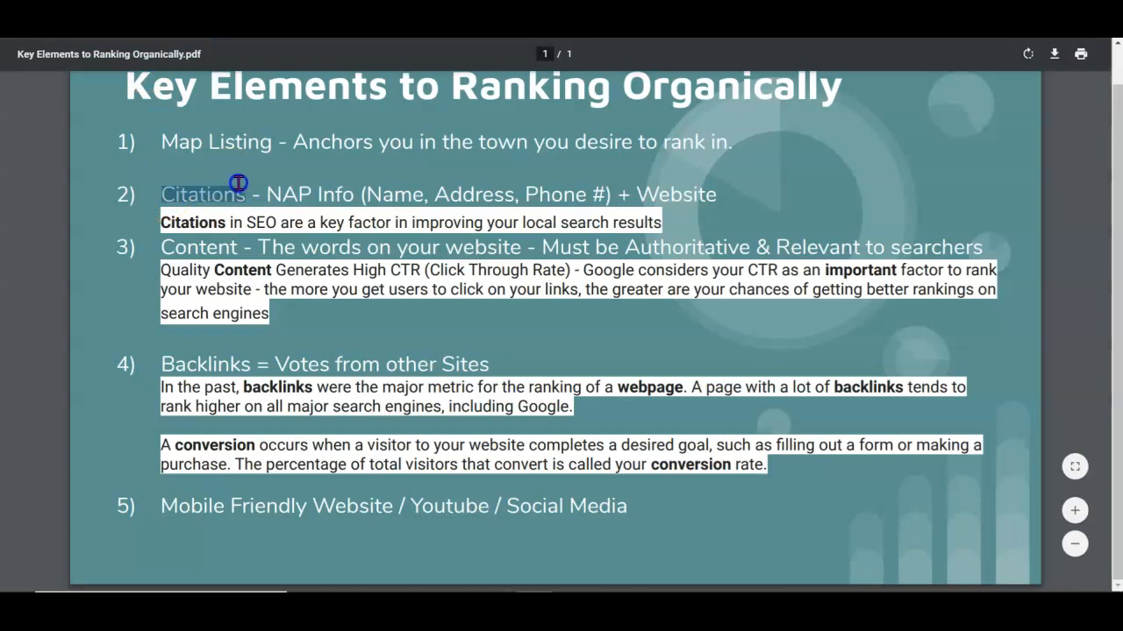
- Highlight 'Citations' in the ranking factors and scroll further down the list
{"action": "left_click_drag", "start_coordinate": [236, 184], "coordinate": [305, 194]}
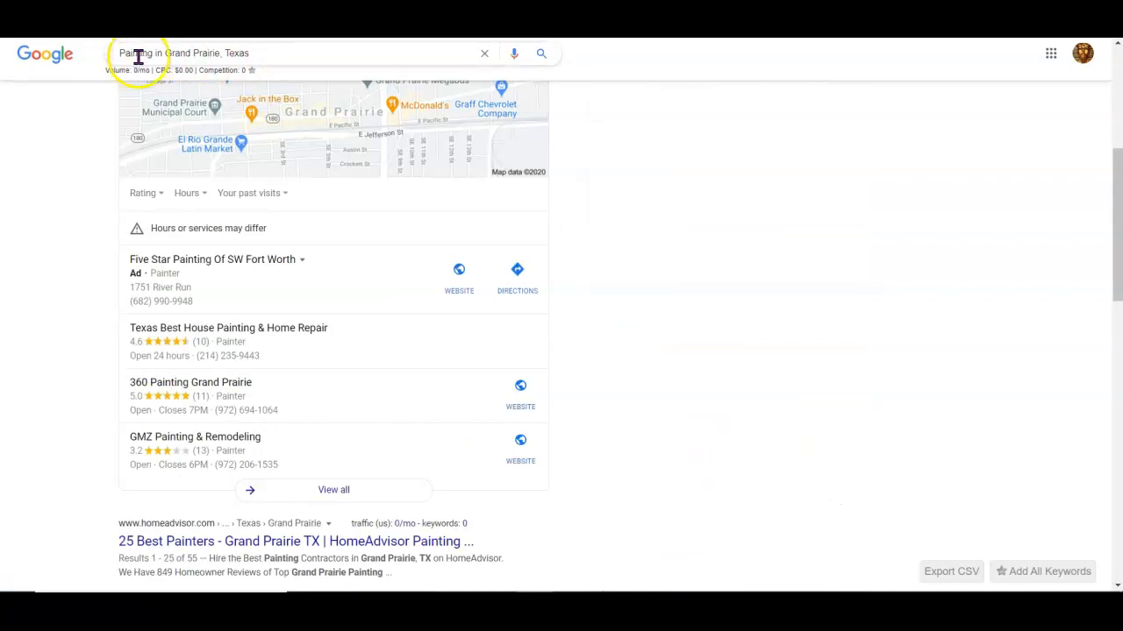
{"action": "mouse_move", "coordinate": [294, 184]}
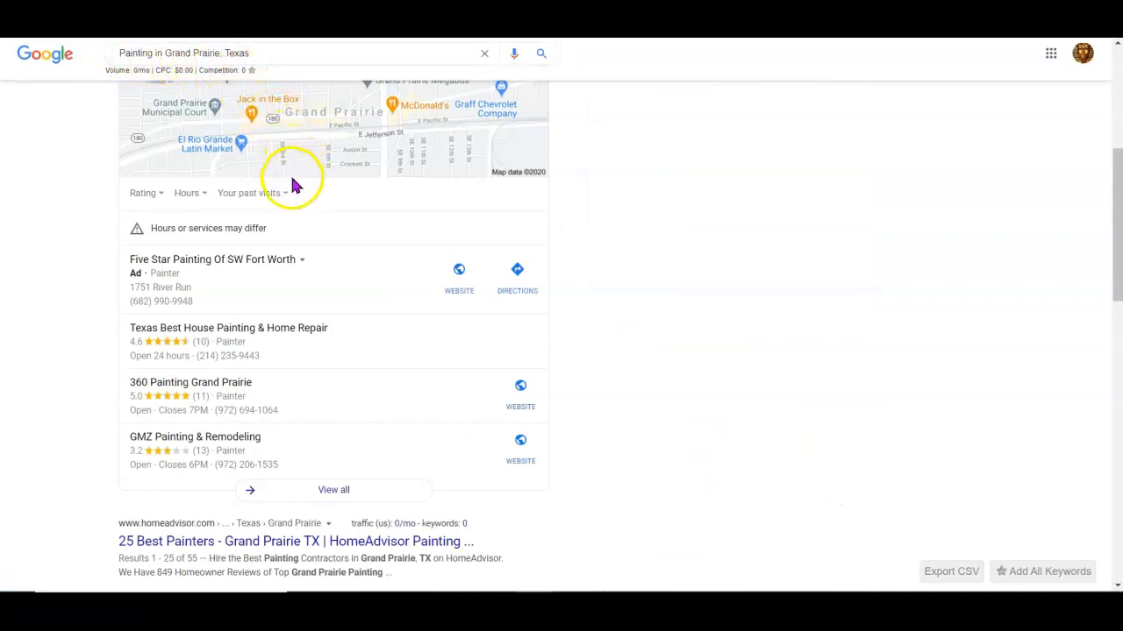
{"action": "mouse_move", "coordinate": [123, 58]}
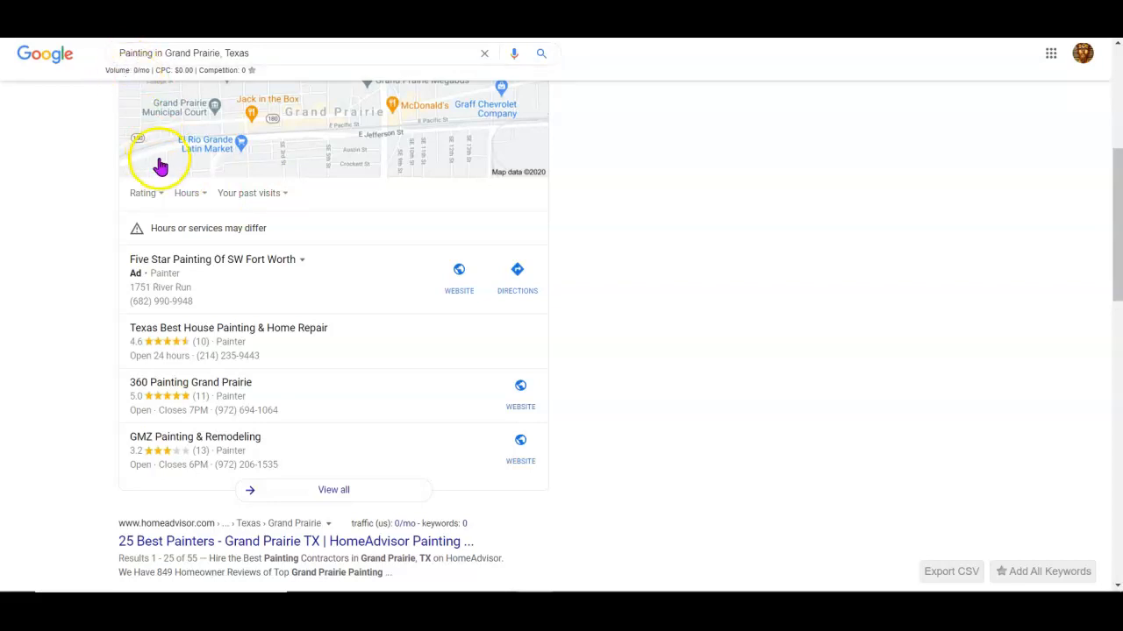
{"action": "mouse_move", "coordinate": [124, 366]}
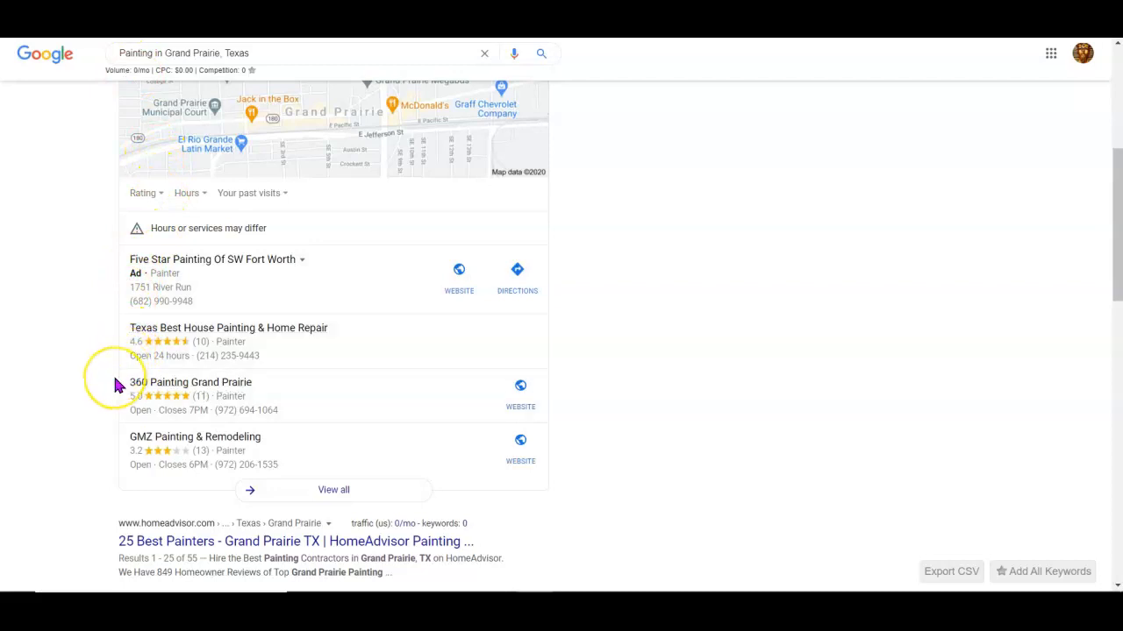
{"action": "scroll", "scroll_direction": "down", "scroll_amount": 3}
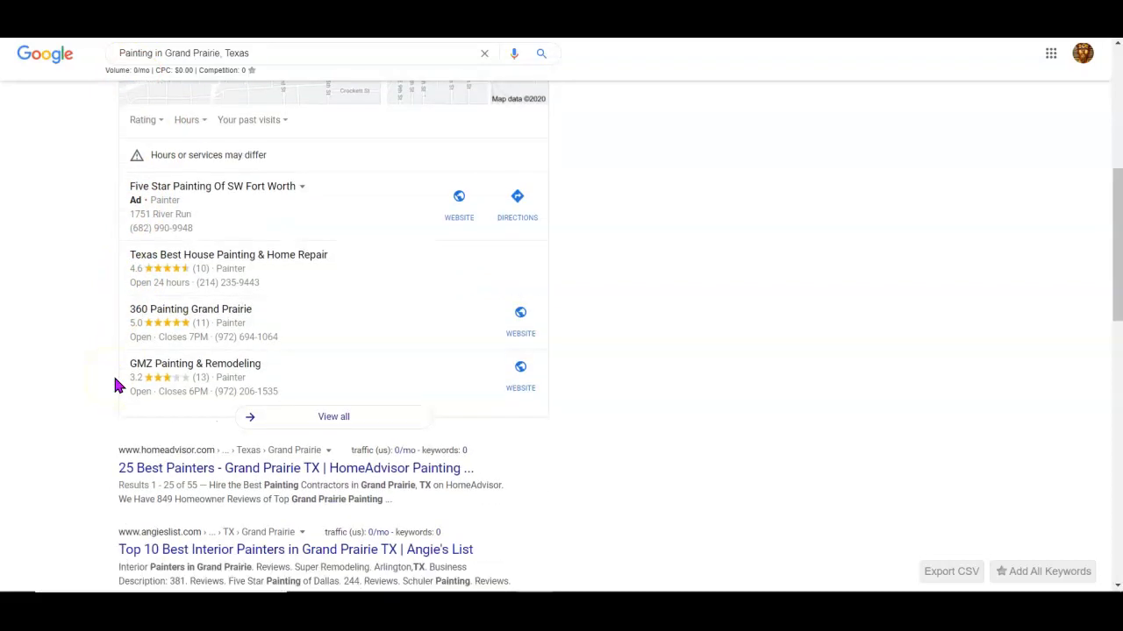
{"action": "scroll", "scroll_direction": "down", "scroll_amount": 3}
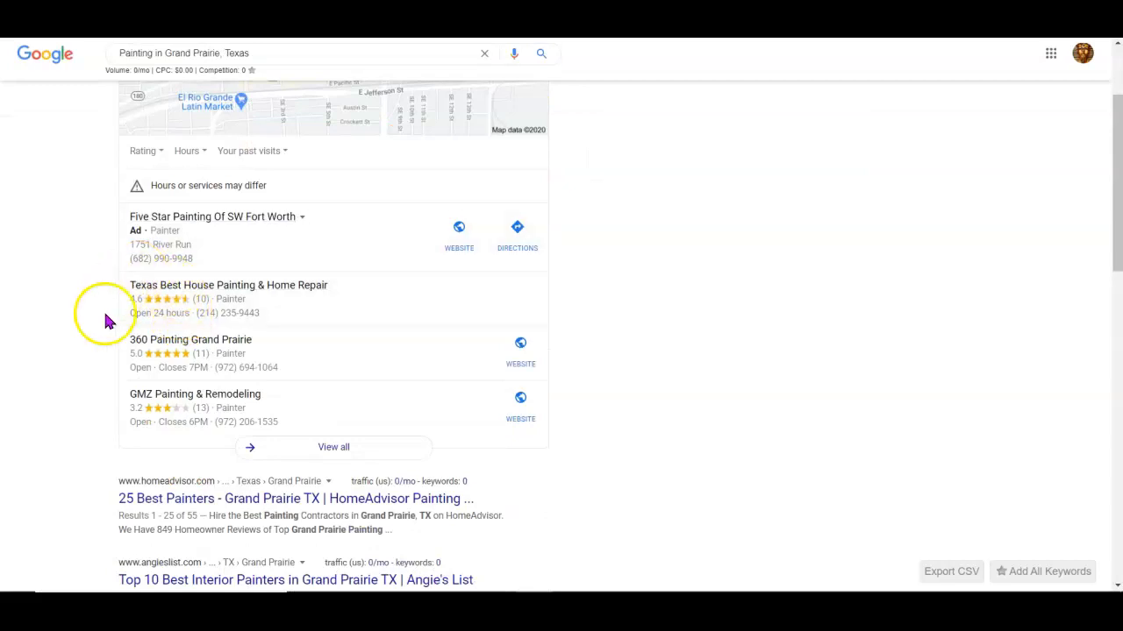
{"action": "scroll", "scroll_direction": "down", "scroll_amount": 3}
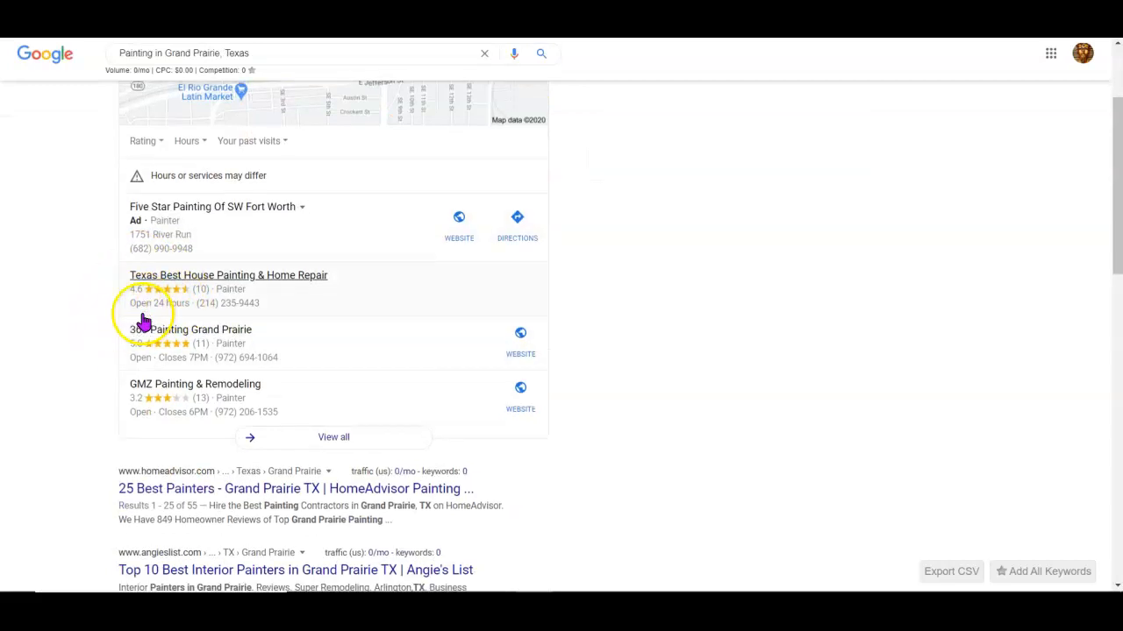
{"action": "scroll", "scroll_direction": "down", "scroll_amount": 3}
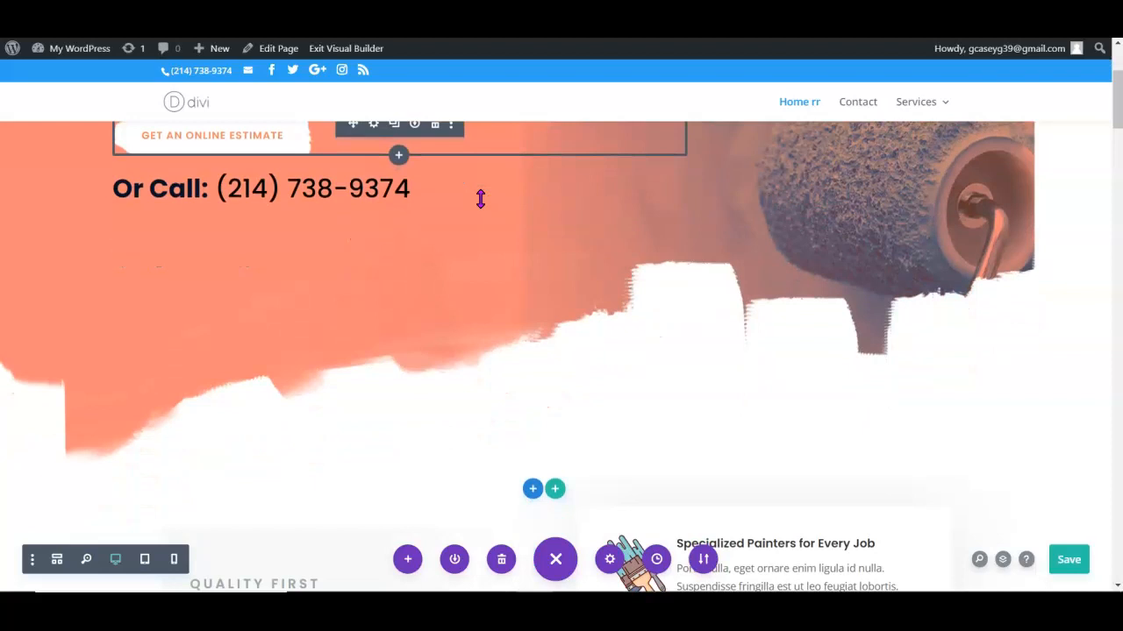
- Scroll through the Divi homepage's services, newsletter and testimonials sections without editing
{"action": "scroll", "scroll_direction": "down", "scroll_amount": 3}
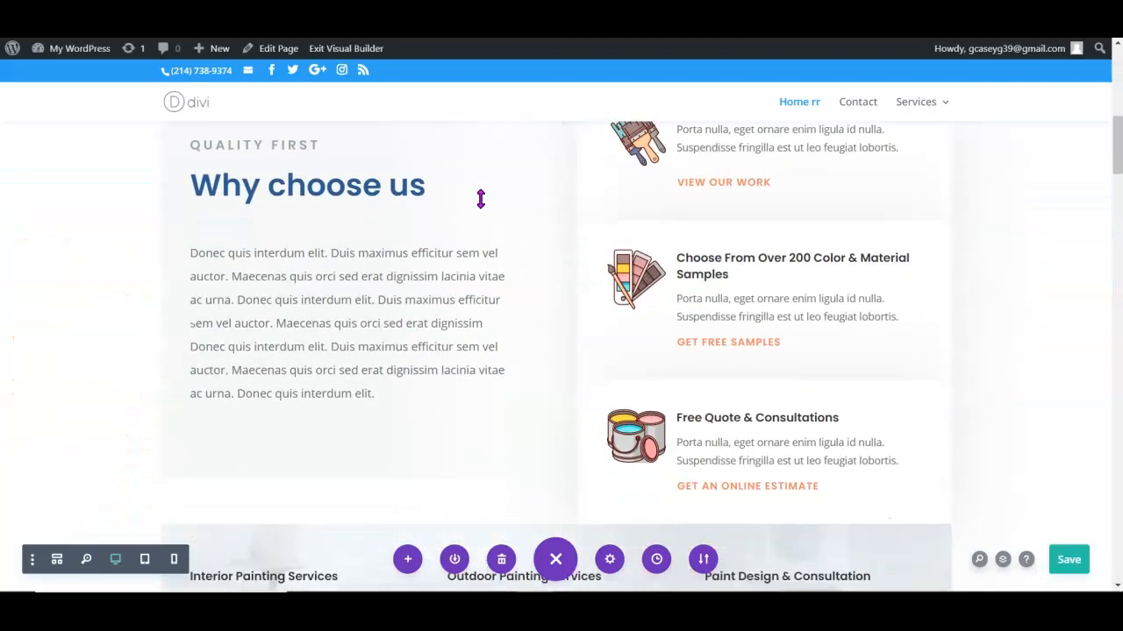
{"action": "scroll", "scroll_direction": "down", "scroll_amount": 3}
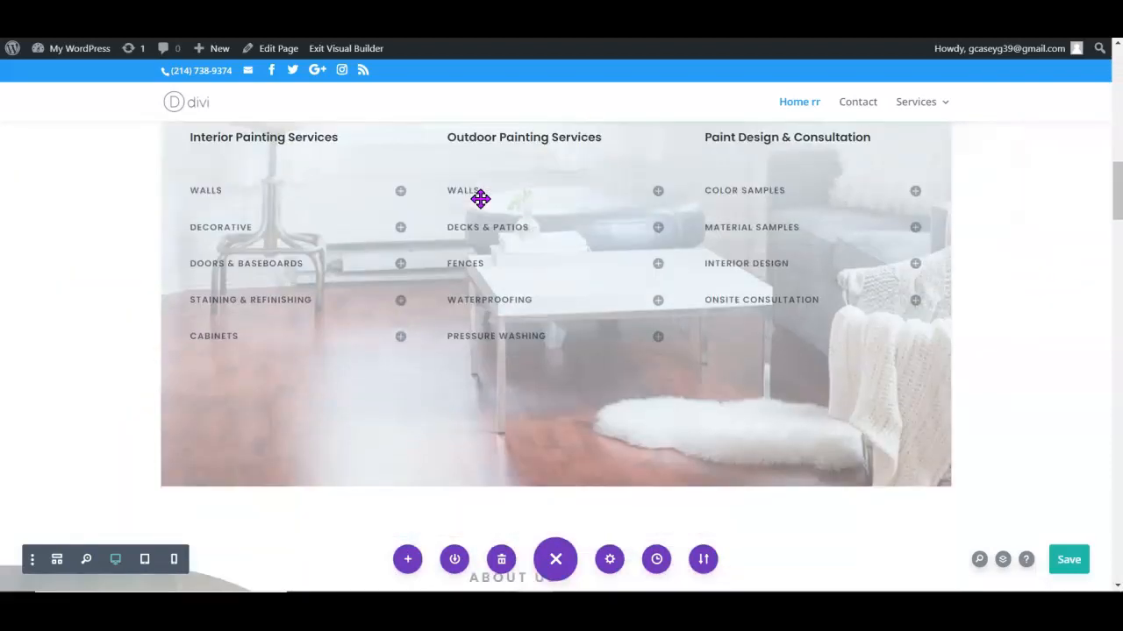
{"action": "scroll", "scroll_direction": "down", "scroll_amount": 3}
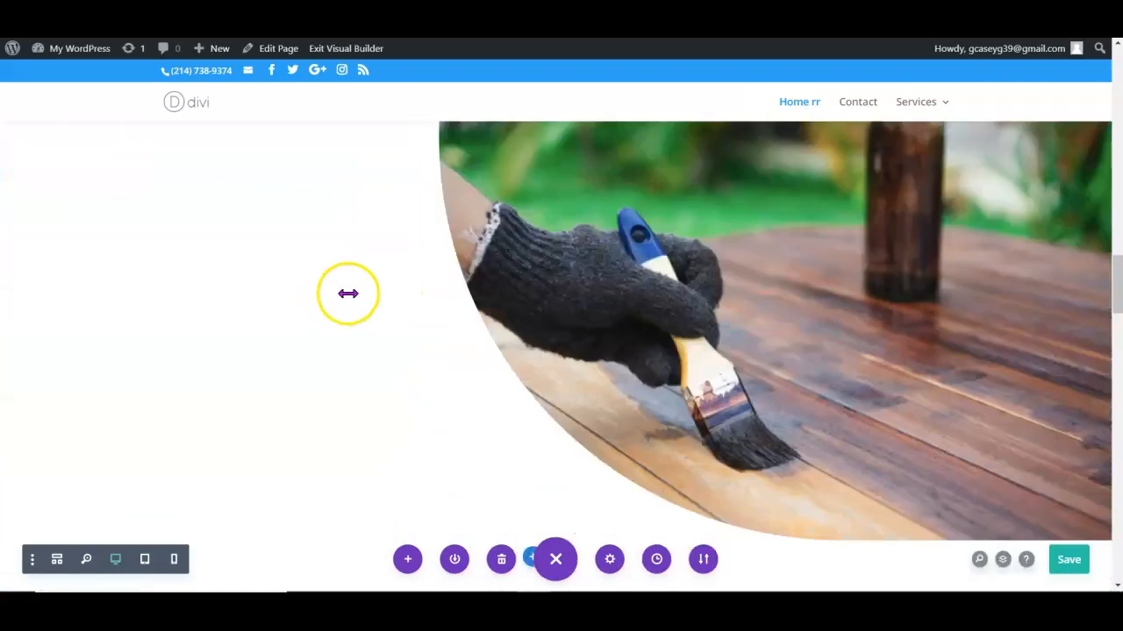
{"action": "scroll", "scroll_direction": "down", "scroll_amount": 3}
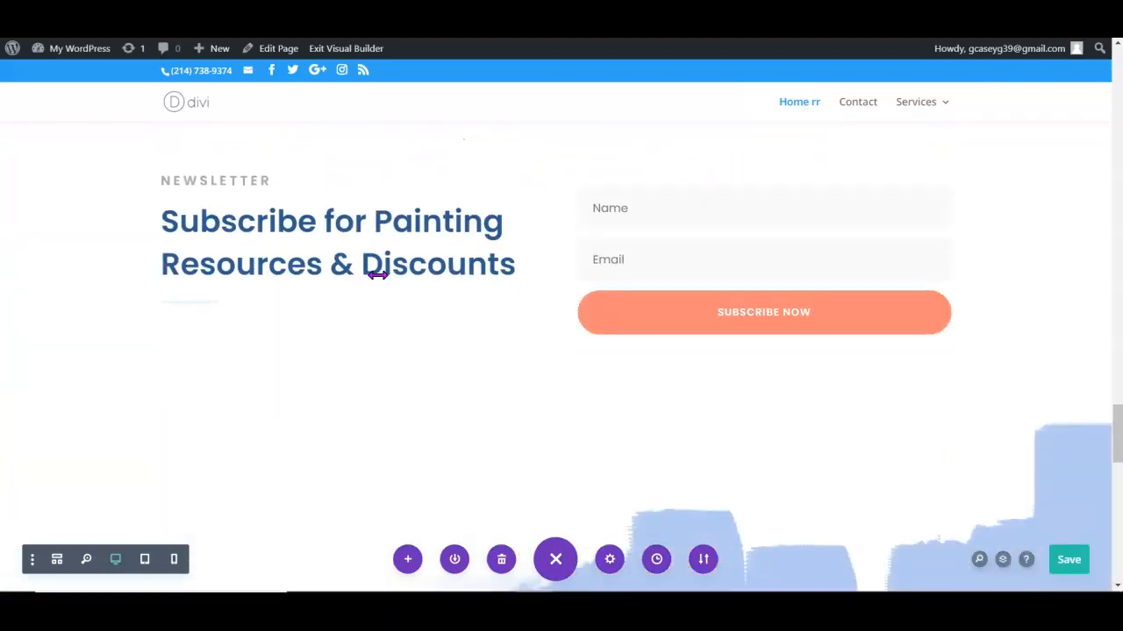
{"action": "scroll", "scroll_direction": "down", "scroll_amount": 3}
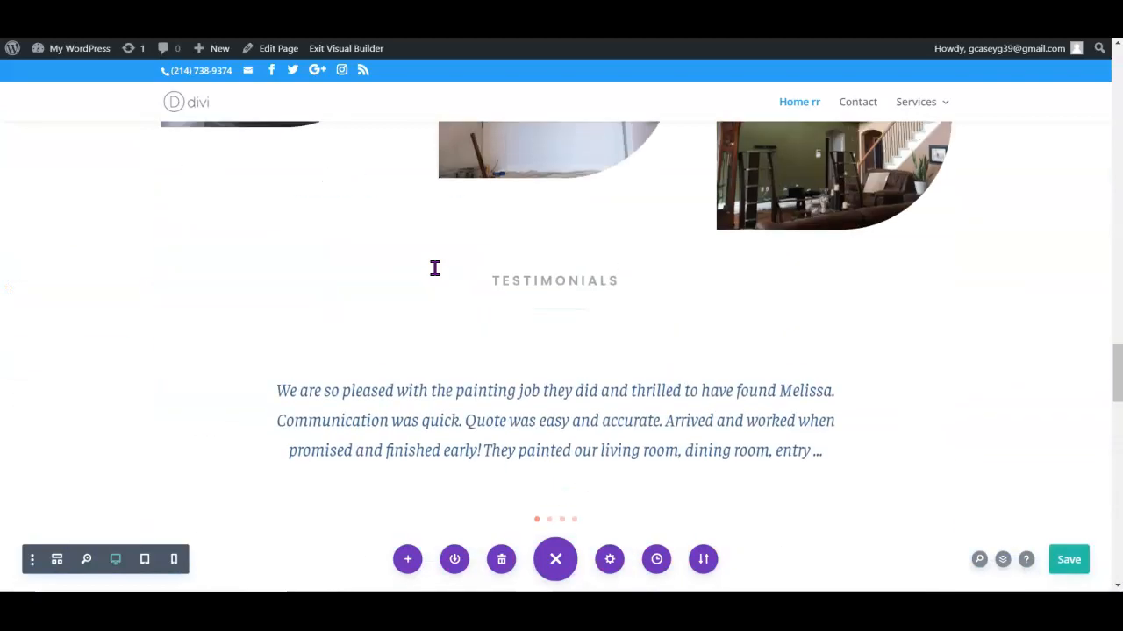